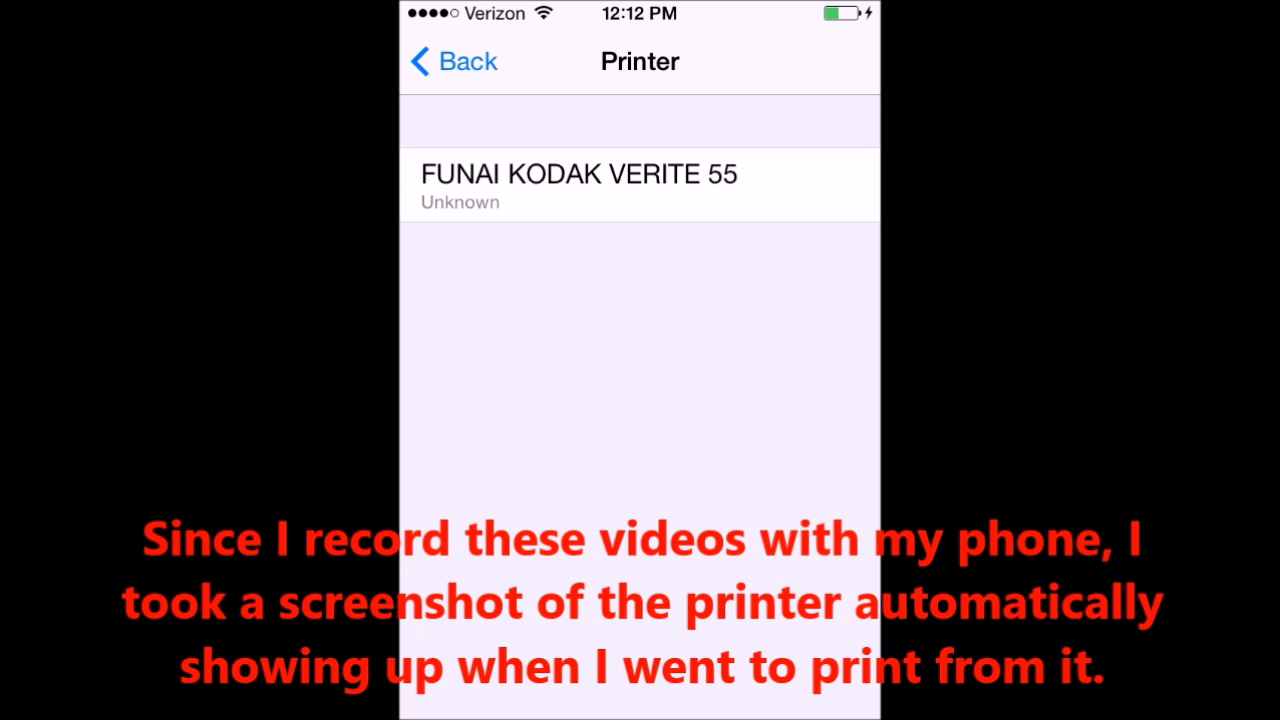
# Select the FUNAI KODAK VERITE 55 as the AirPrint printer and print the job
pyautogui.click(639, 185)
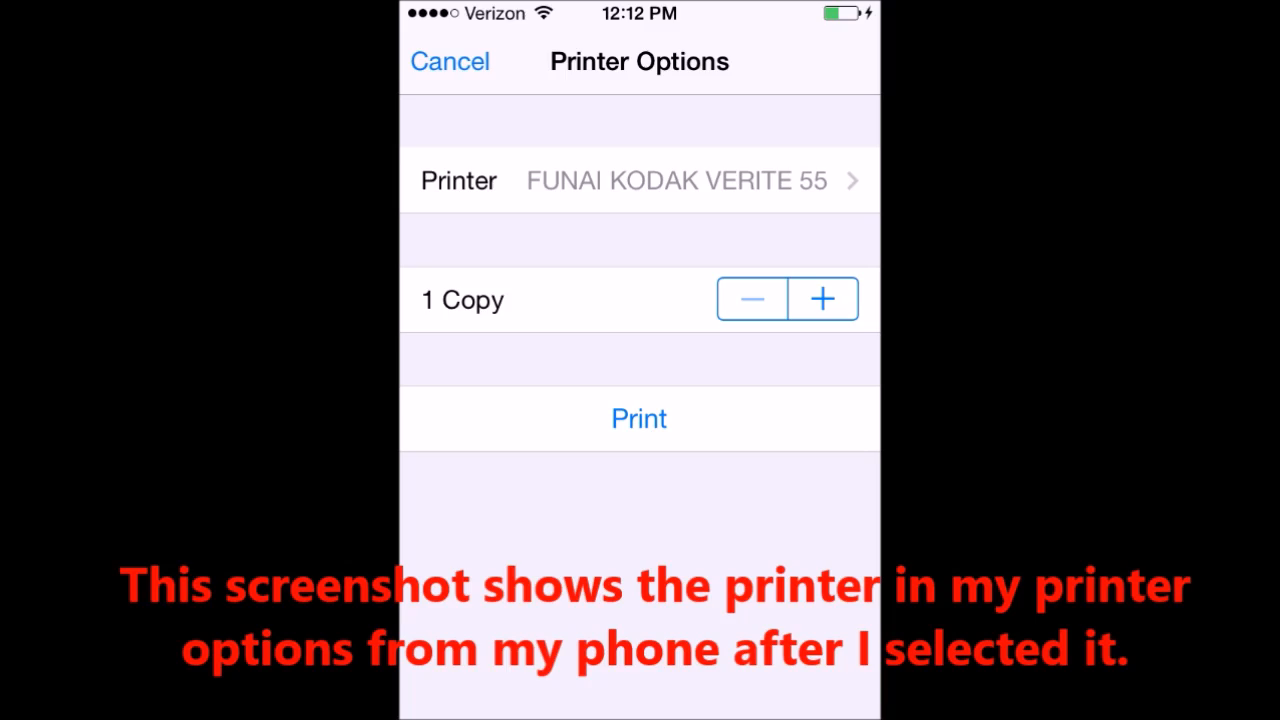
pyautogui.click(638, 418)
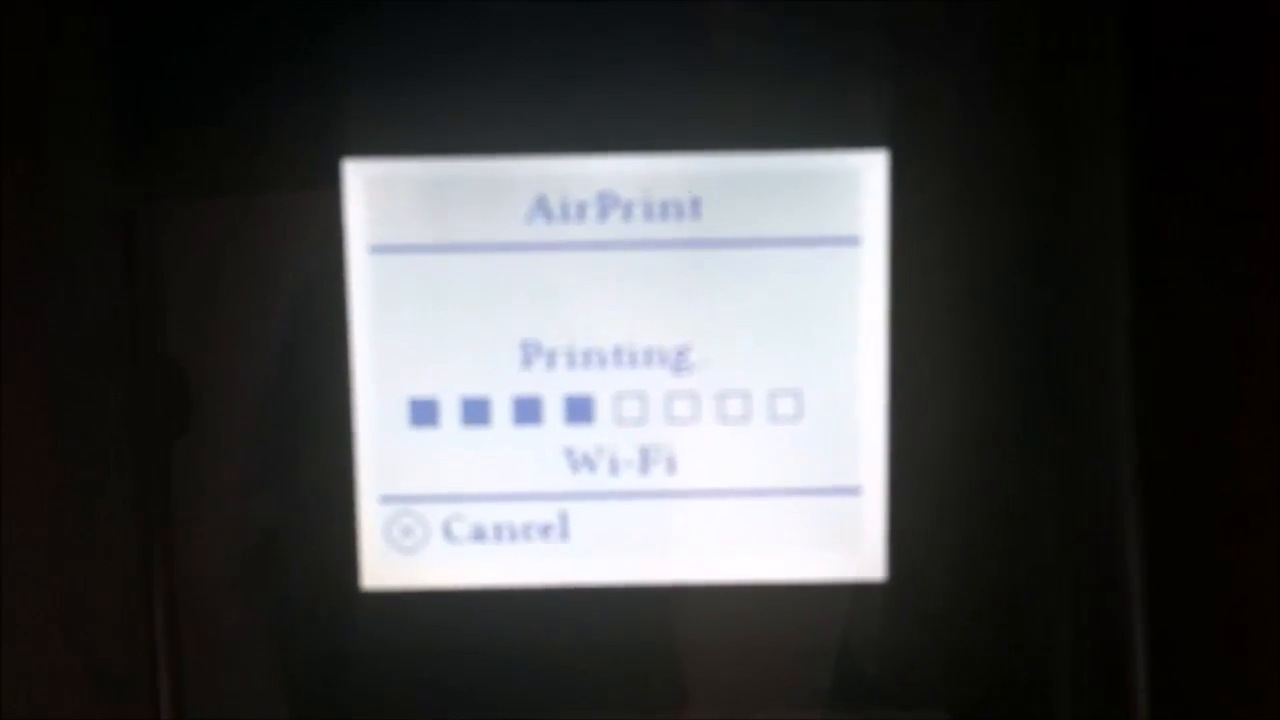